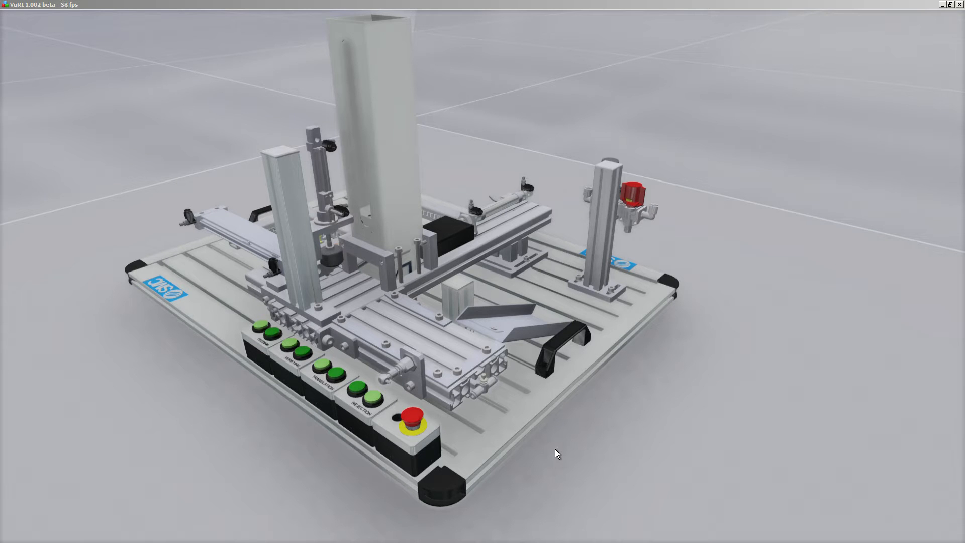
pyautogui.moveTo(340, 444)
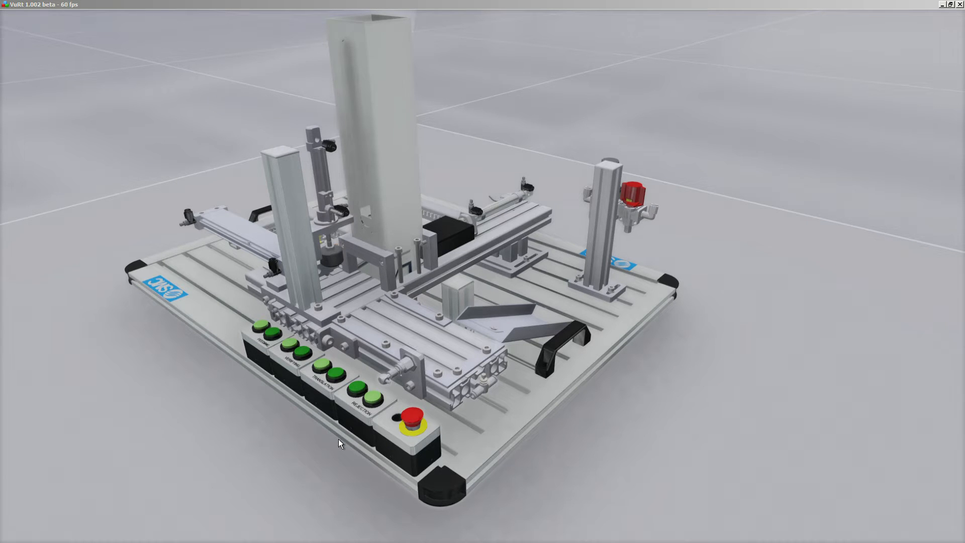
# - Feed a workpiece, verify it, and carry it along the translation slide
pyautogui.click(271, 331)
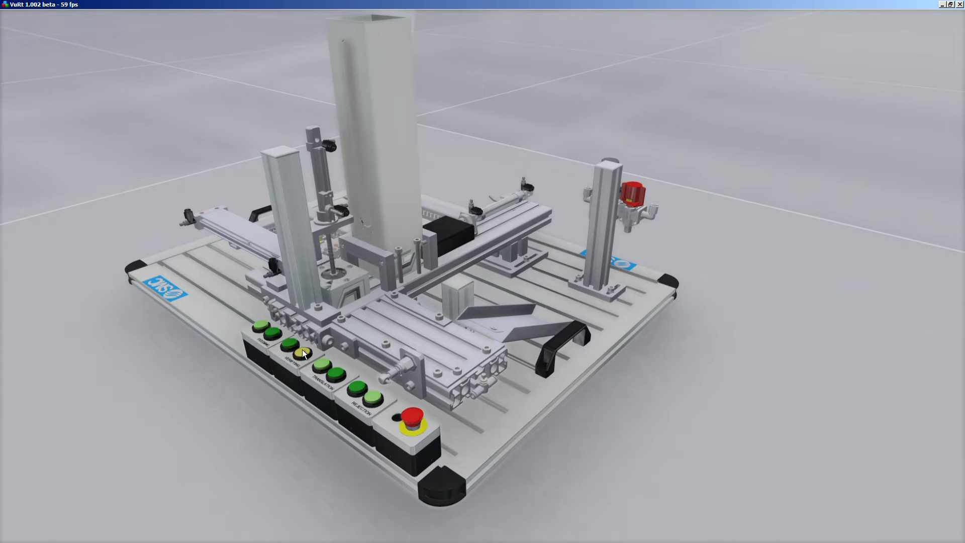
pyautogui.click(292, 345)
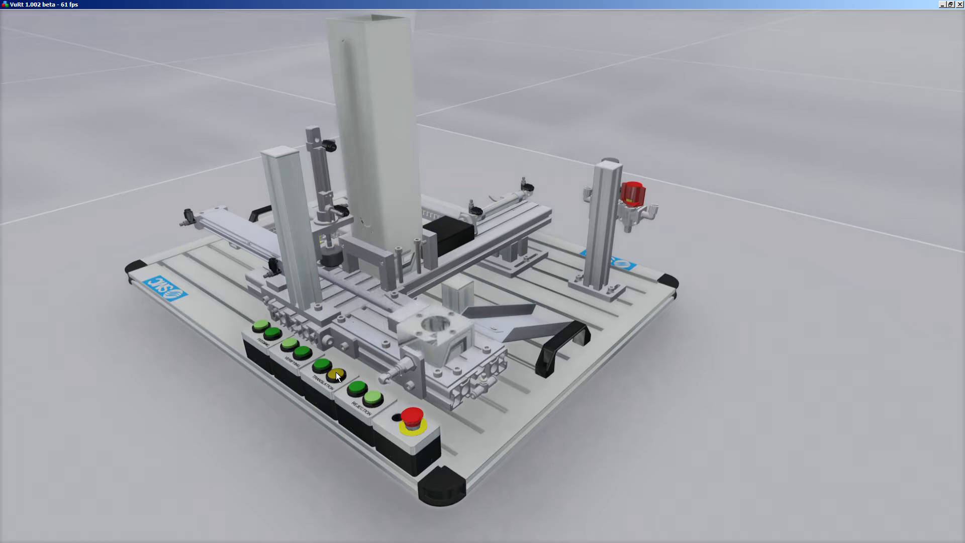
pyautogui.click(336, 375)
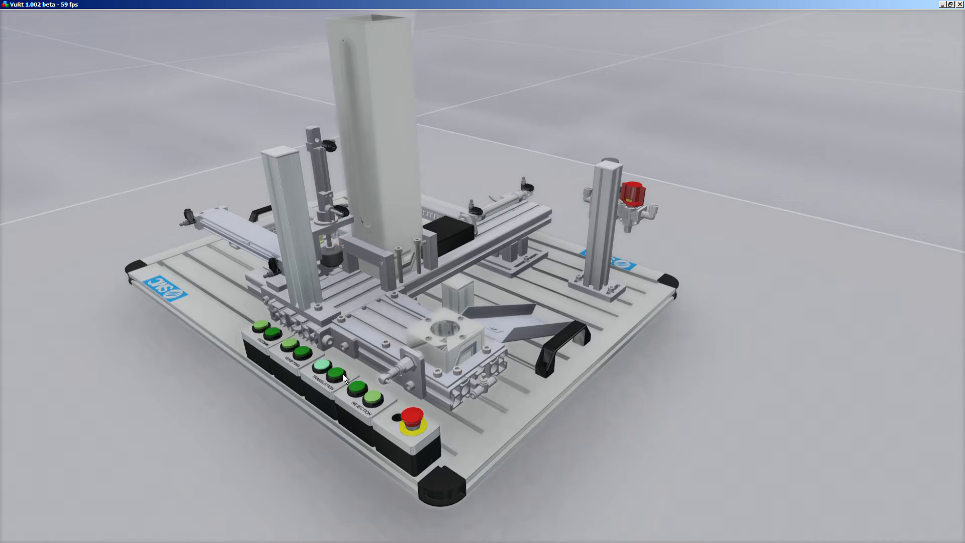
pyautogui.click(371, 396)
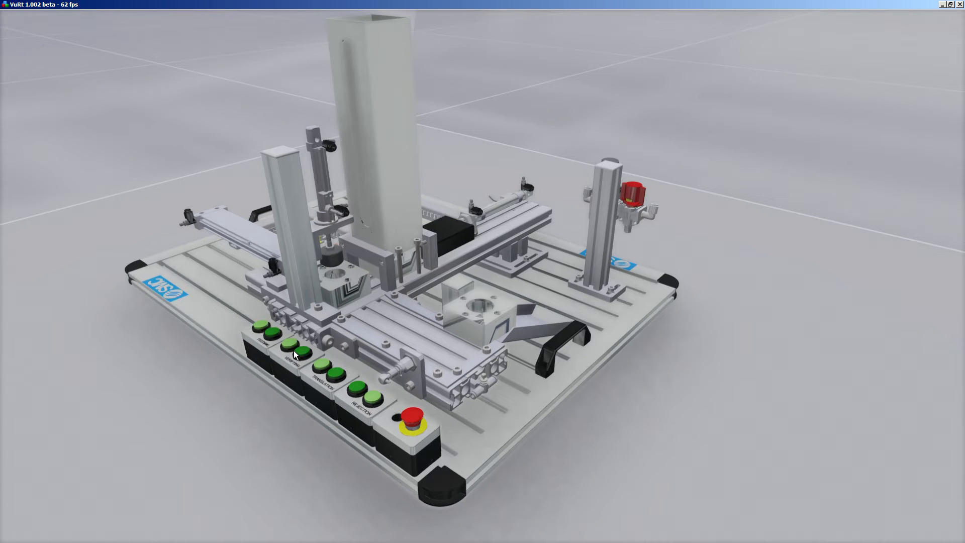
# - Rerun the verifying actions, then start another translation movement
pyautogui.click(301, 352)
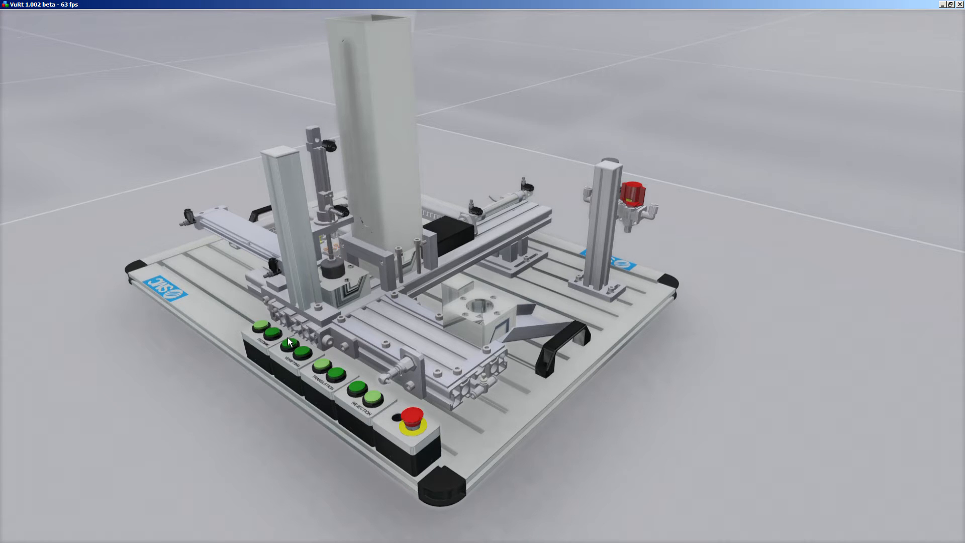
pyautogui.click(301, 355)
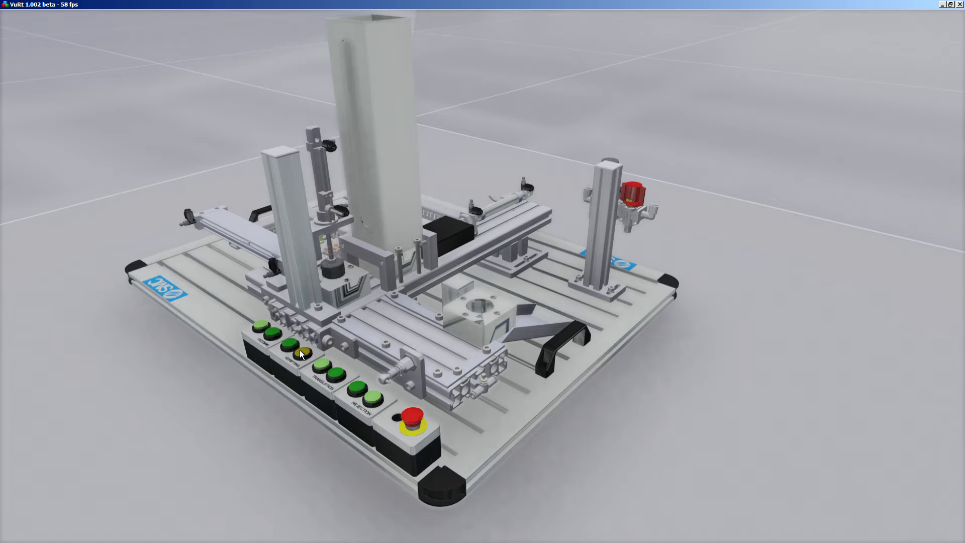
pyautogui.click(302, 351)
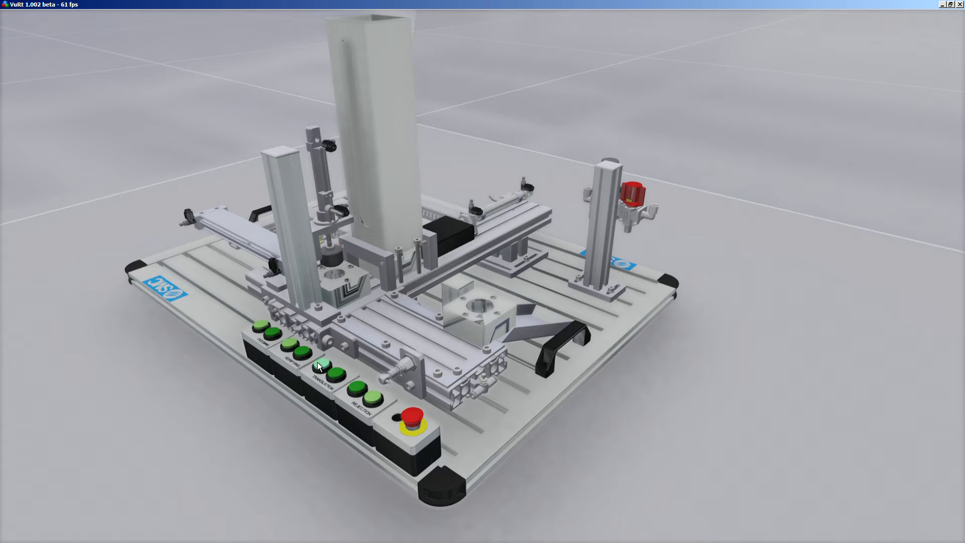
pyautogui.click(334, 375)
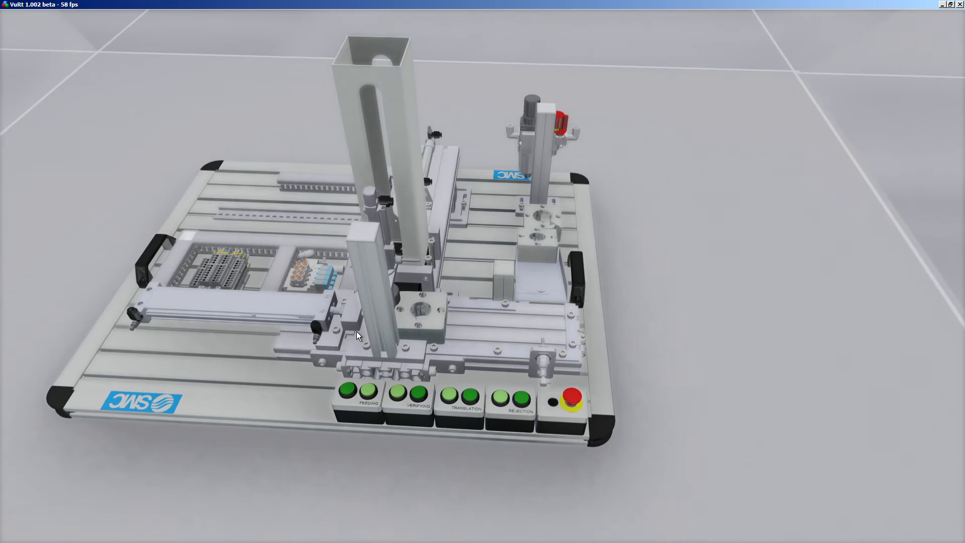
pyautogui.moveTo(344, 323)
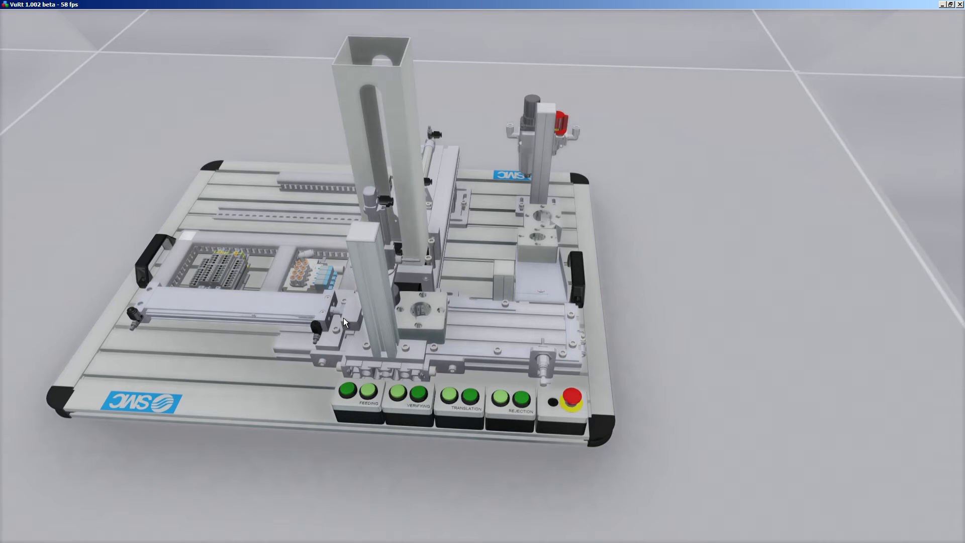
pyautogui.moveTo(392, 448)
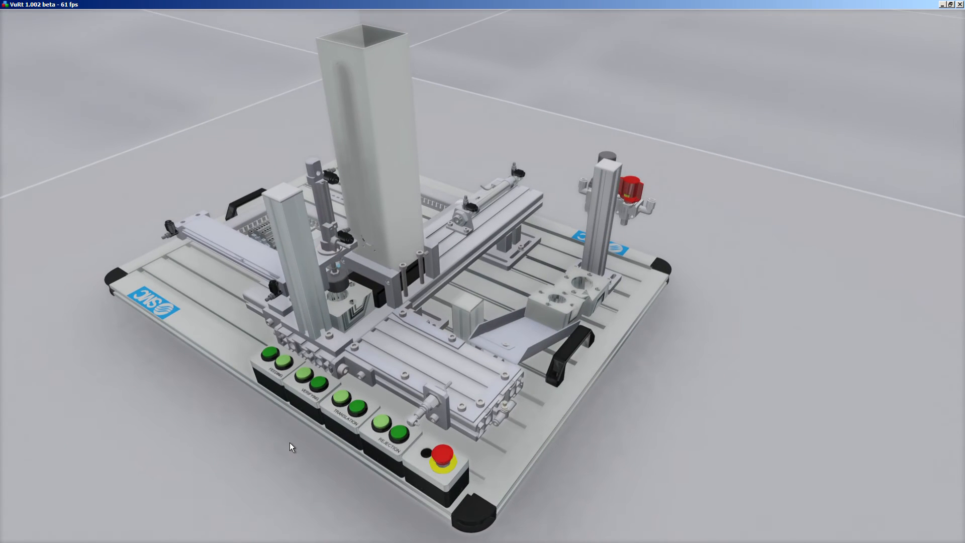
# - Push a new workpiece from the magazine through verification onto the translation slide
pyautogui.click(317, 383)
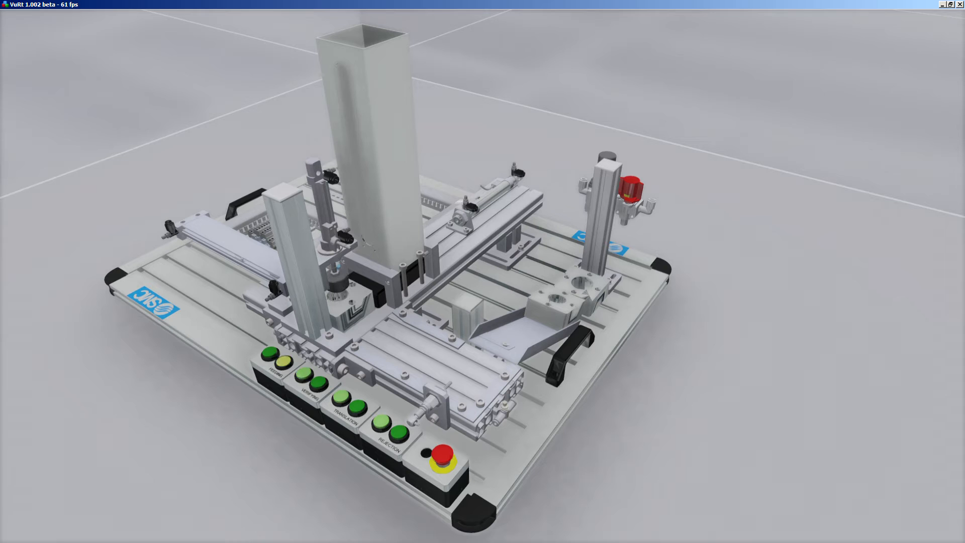
pyautogui.click(343, 399)
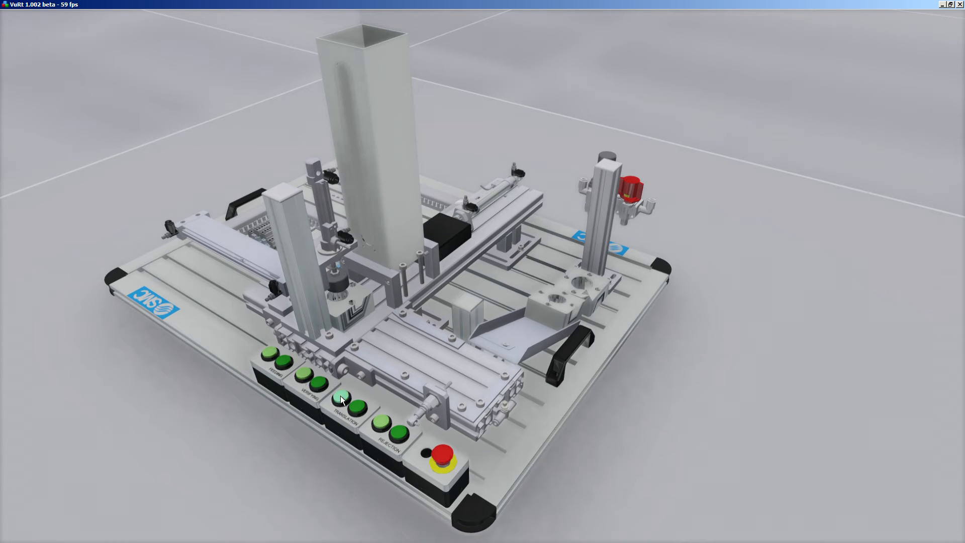
pyautogui.click(359, 407)
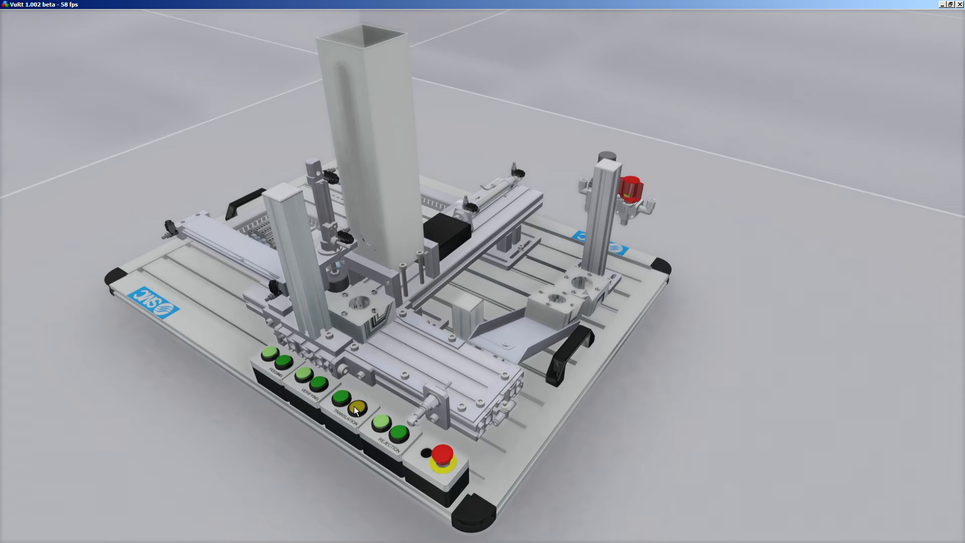
pyautogui.click(357, 407)
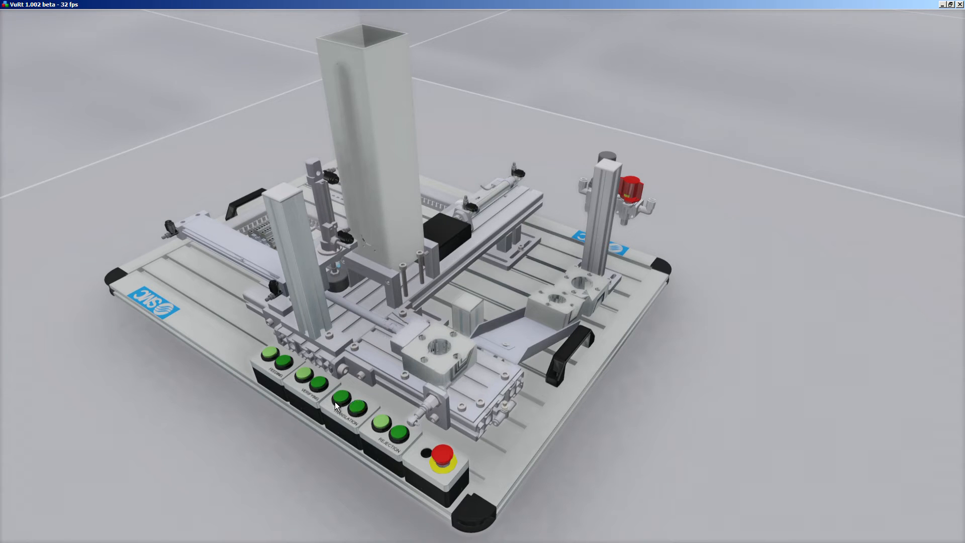
# - Move the translation carriage back and trigger its next movement
pyautogui.click(397, 422)
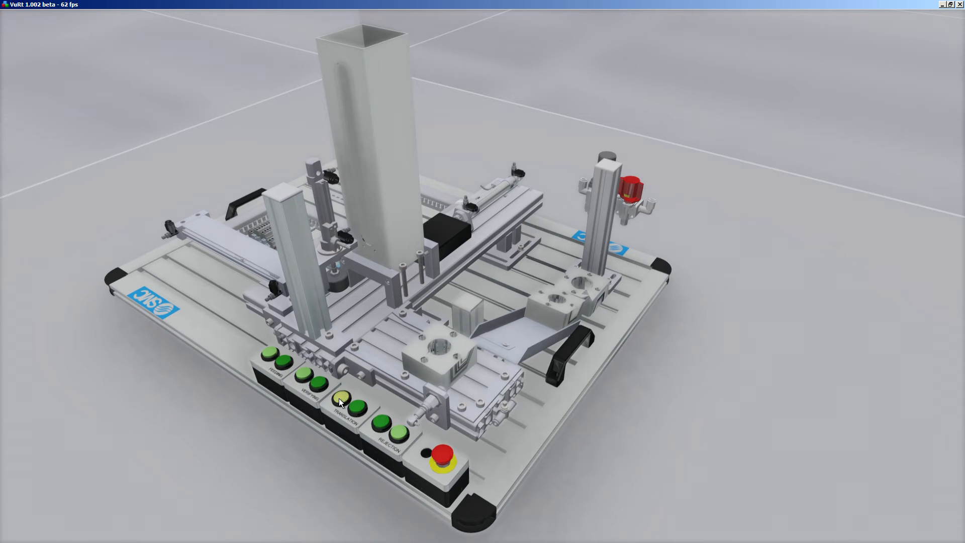
pyautogui.click(341, 397)
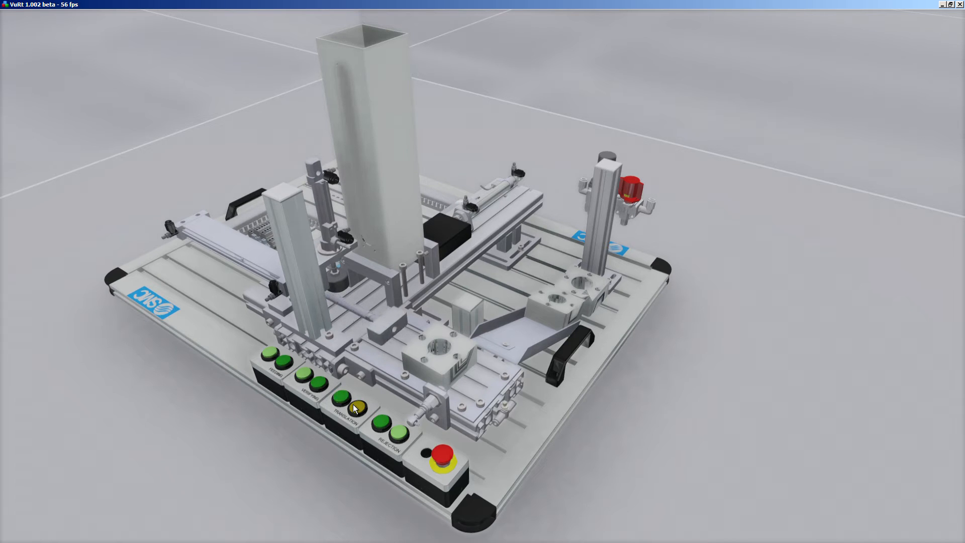
pyautogui.click(356, 407)
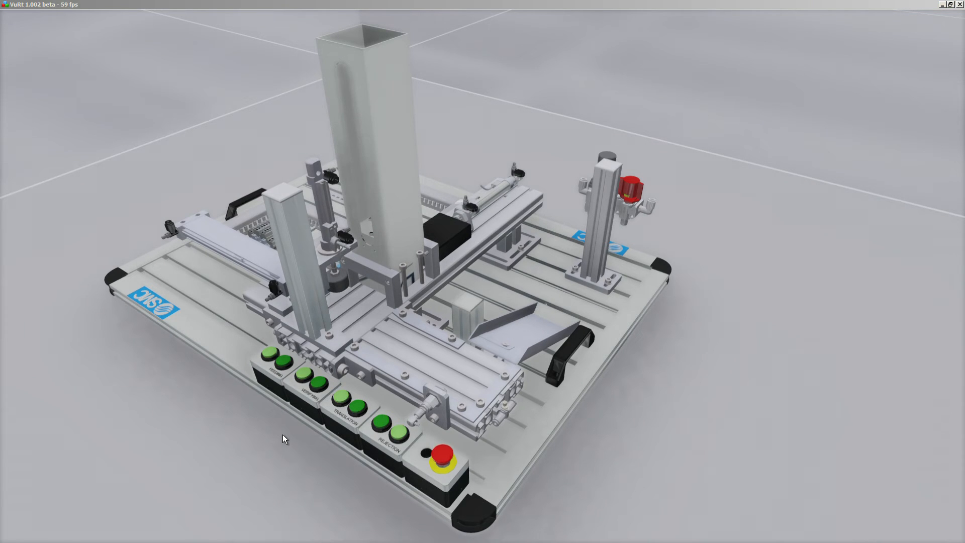
pyautogui.moveTo(294, 441)
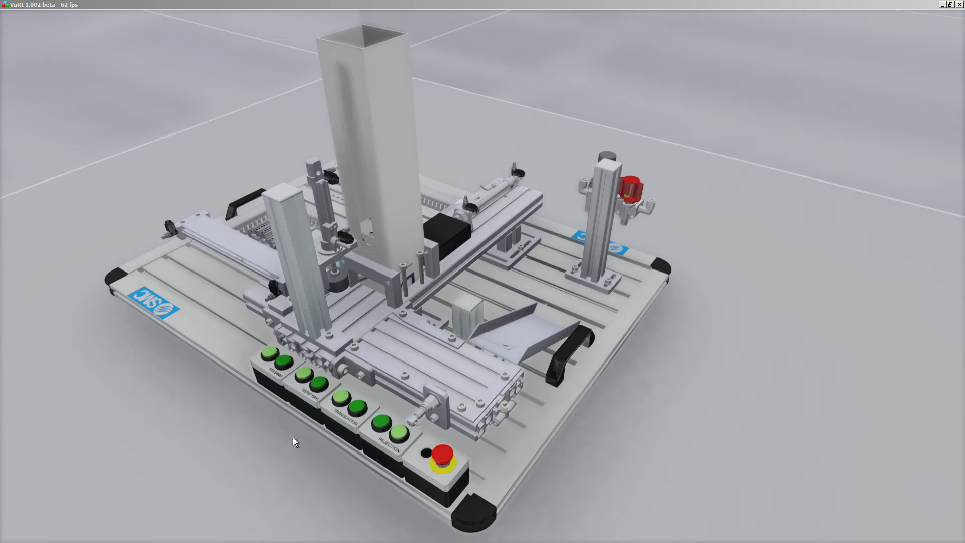
pyautogui.click(318, 381)
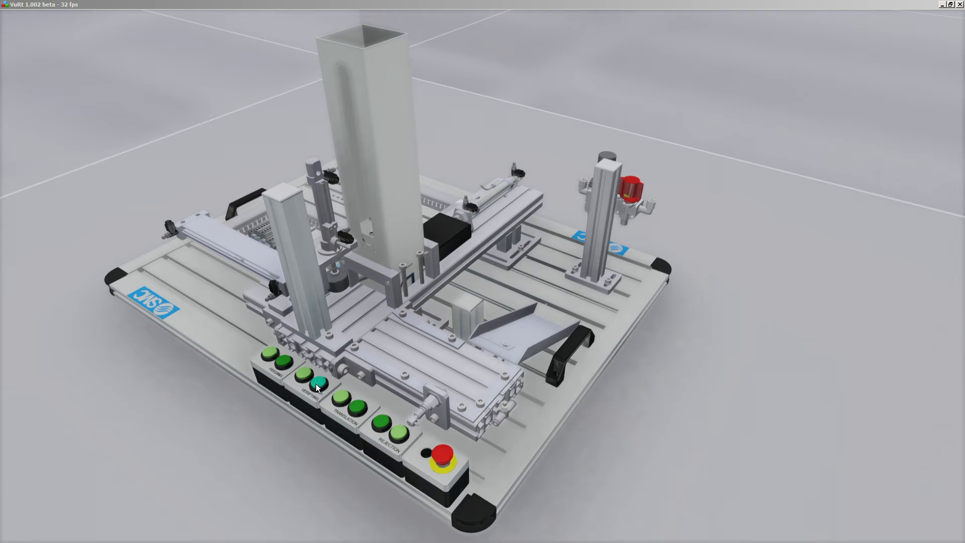
pyautogui.click(318, 381)
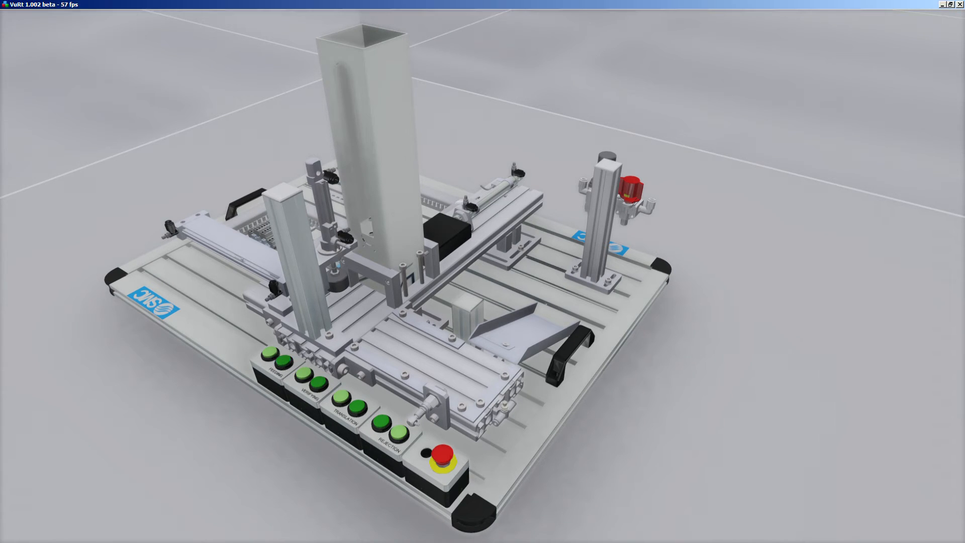
pyautogui.click(280, 359)
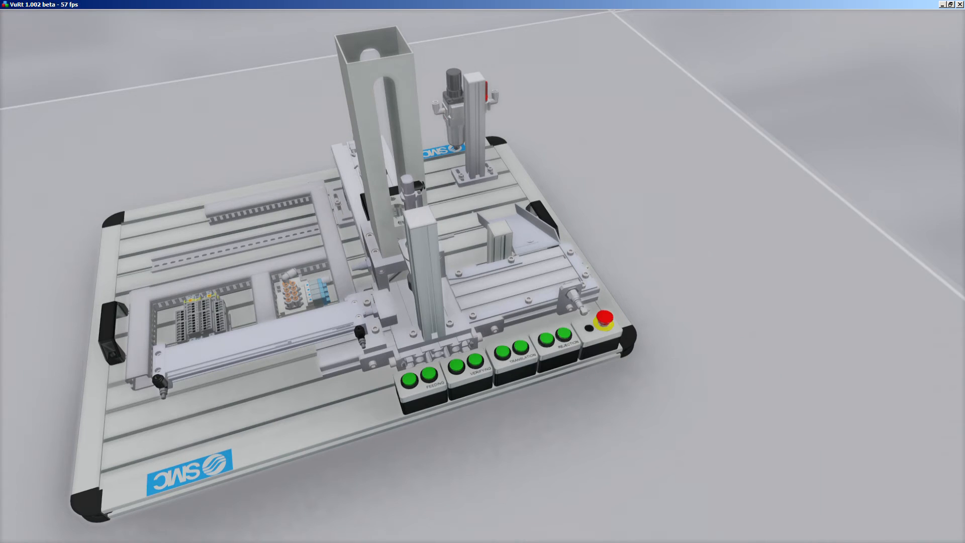
# - Feed a workpiece from the magazine and complete its verification check
pyautogui.click(456, 369)
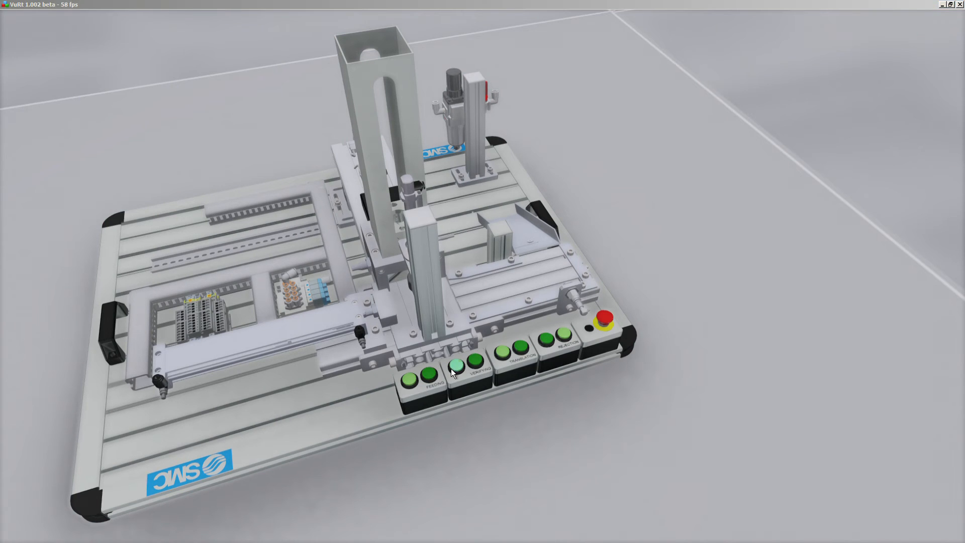
pyautogui.click(454, 371)
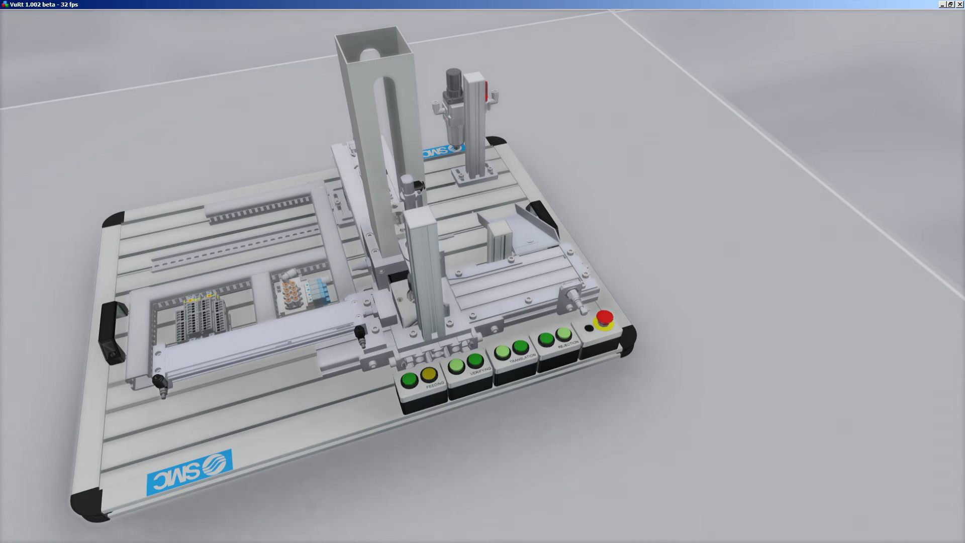
pyautogui.click(429, 373)
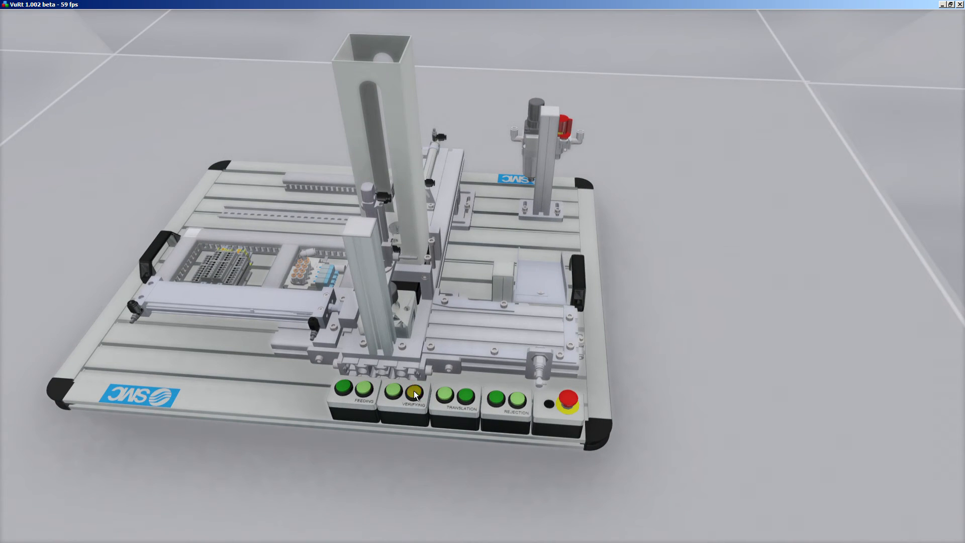
pyautogui.click(414, 390)
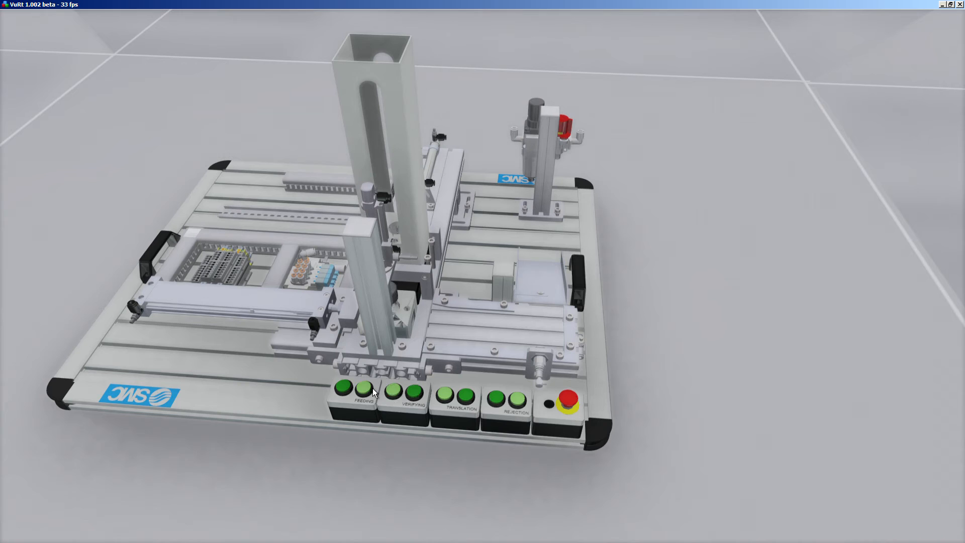
# - Retract the feeding pusher, move the workpiece along the slide, and orbit the view
pyautogui.click(442, 387)
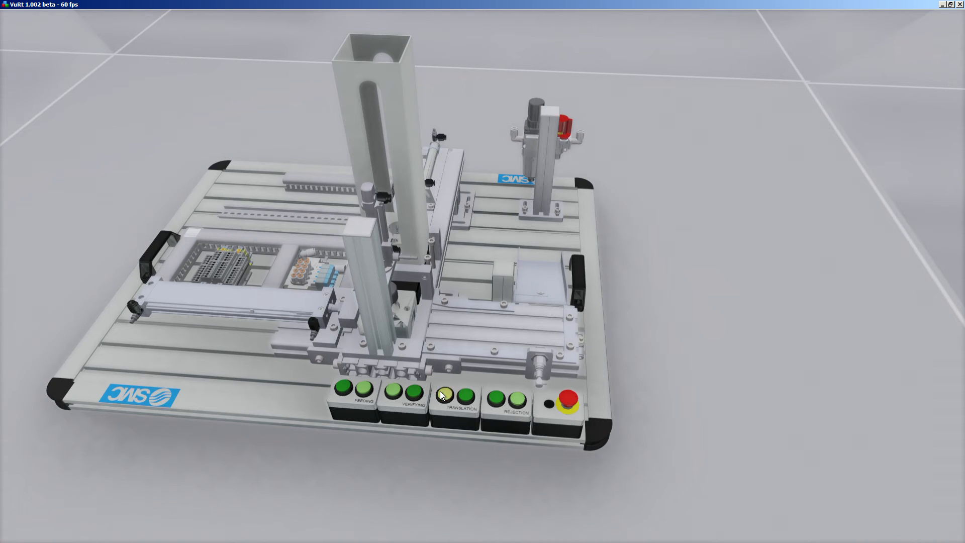
pyautogui.click(464, 395)
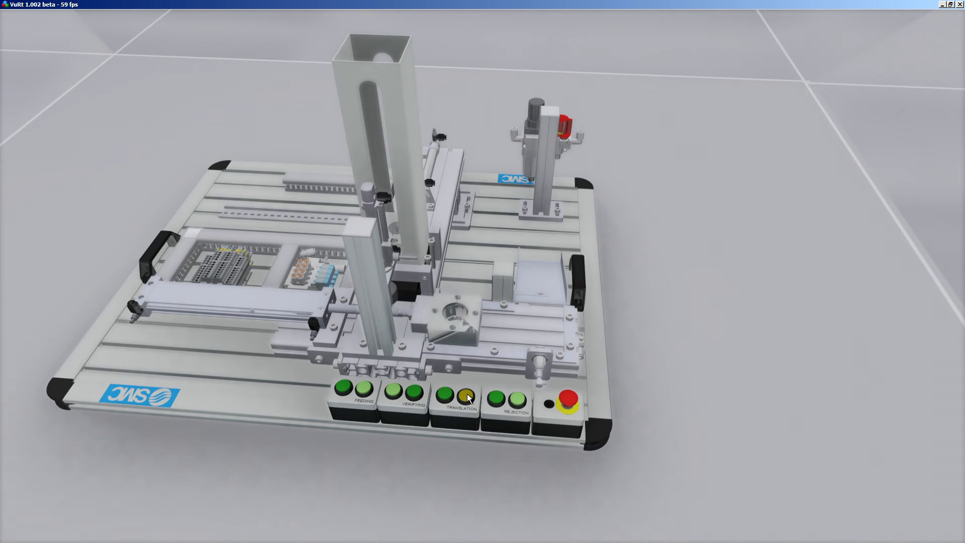
pyautogui.moveTo(481, 247); pyautogui.dragTo(456, 277)
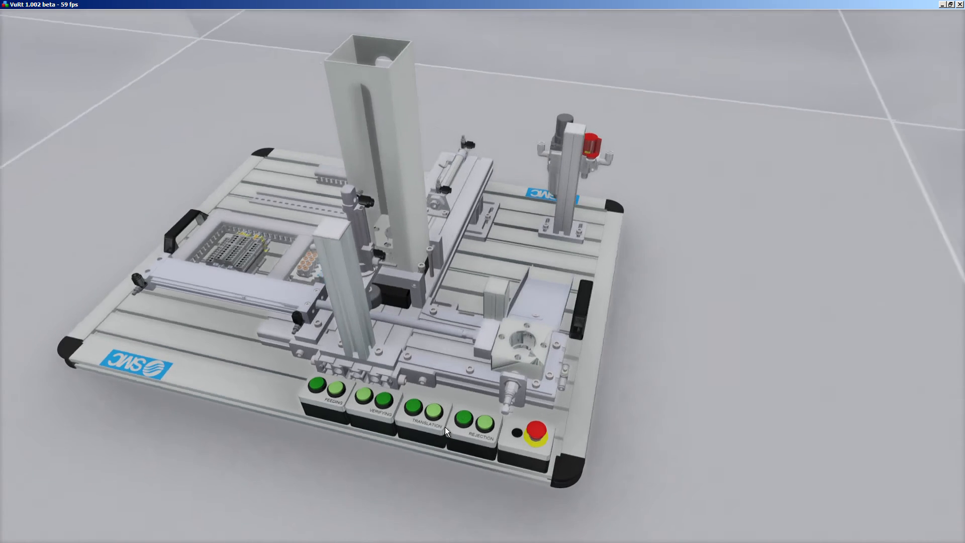
pyautogui.moveTo(446, 431); pyautogui.dragTo(283, 357)
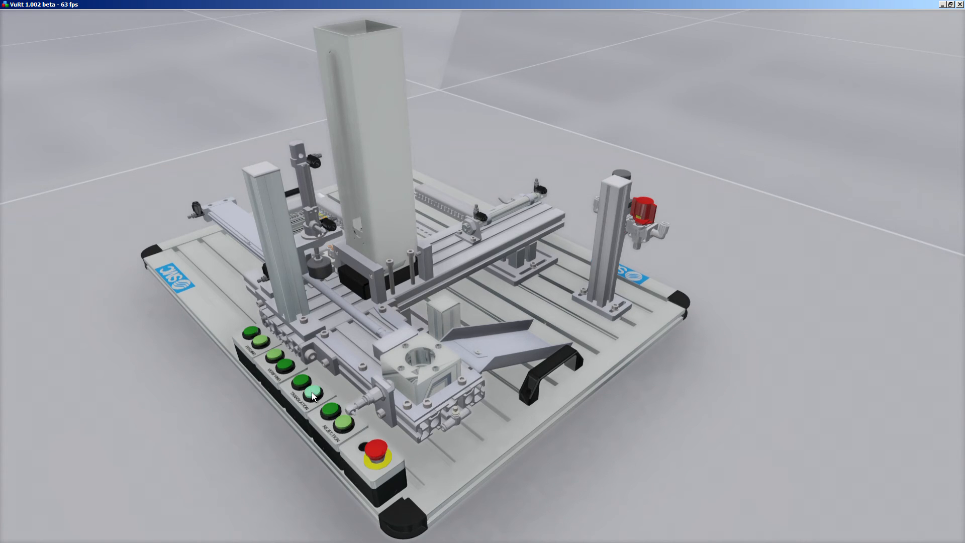
# - Operate translation, then run the feeding pusher while the slide is occupied to cause a fault
pyautogui.click(313, 393)
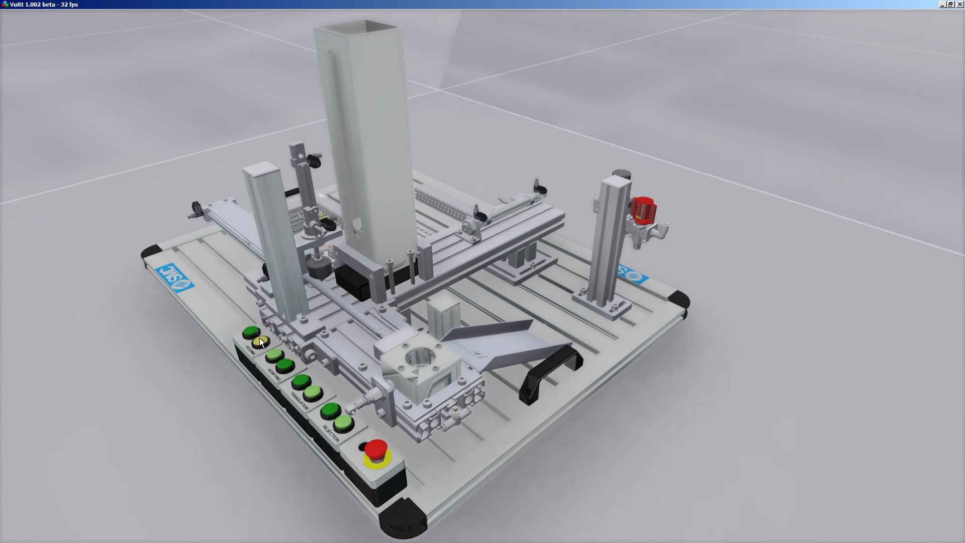
pyautogui.click(250, 341)
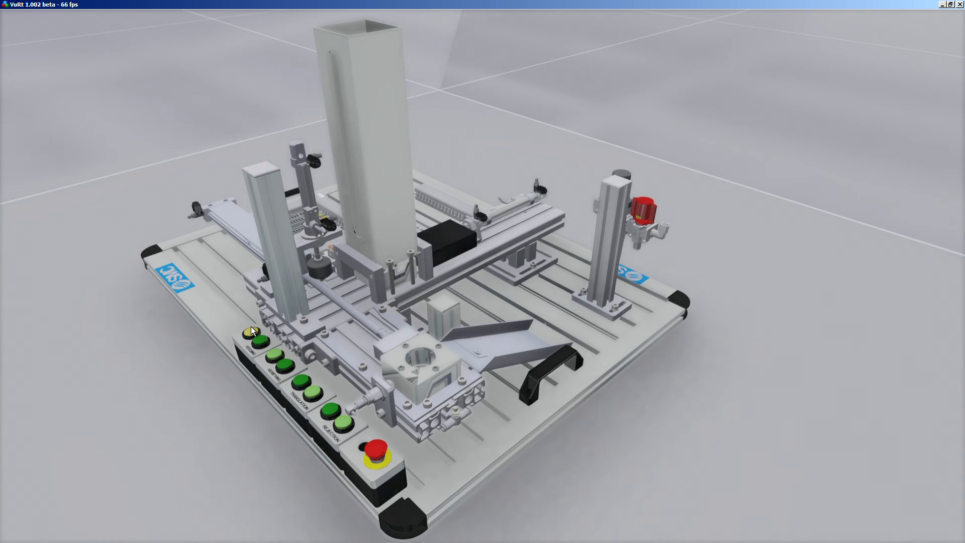
pyautogui.click(252, 333)
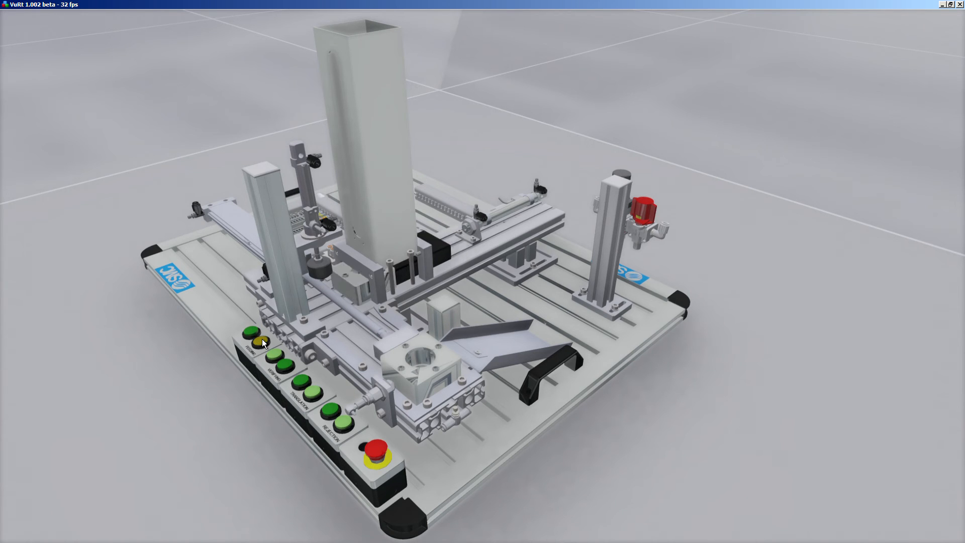
pyautogui.click(249, 333)
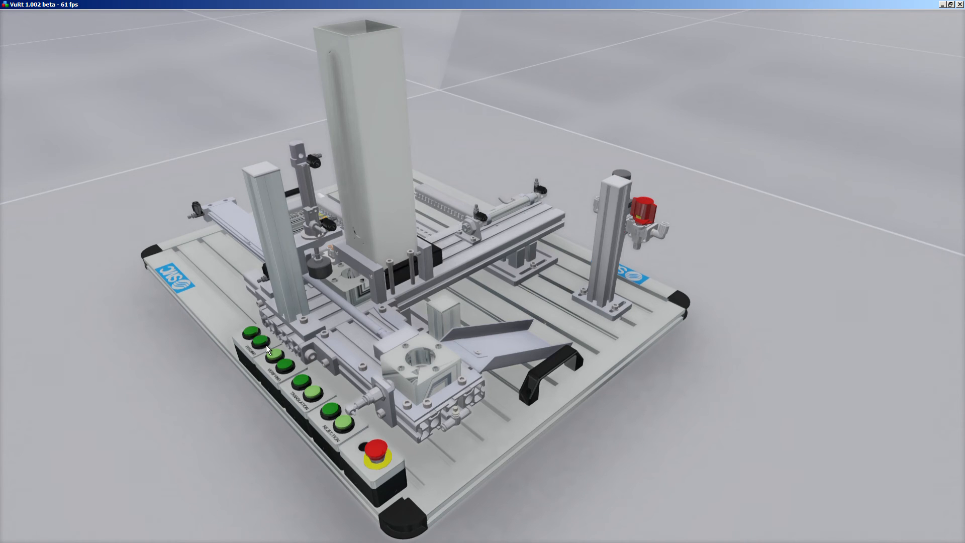
# - Halt the station with the red emergency stop, then press it again to reset
pyautogui.click(373, 446)
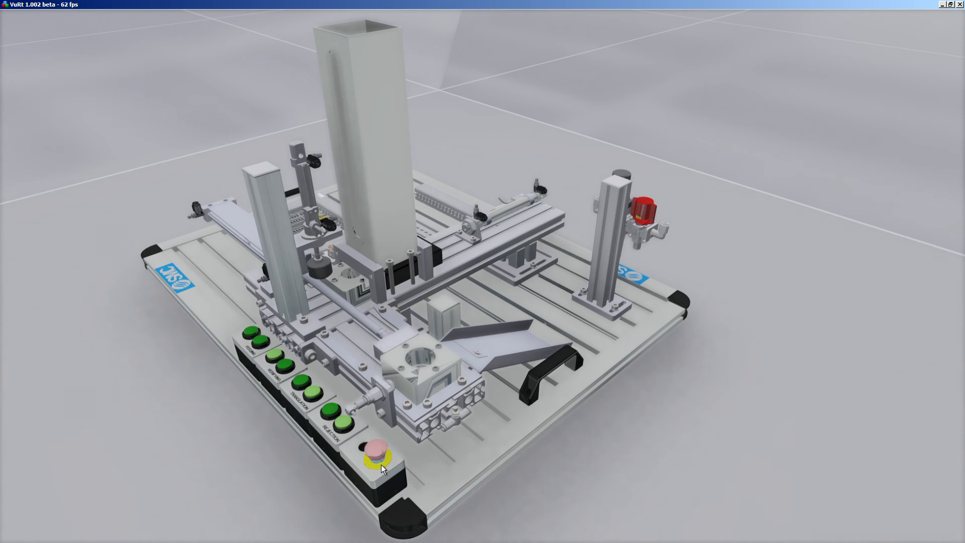
pyautogui.click(369, 447)
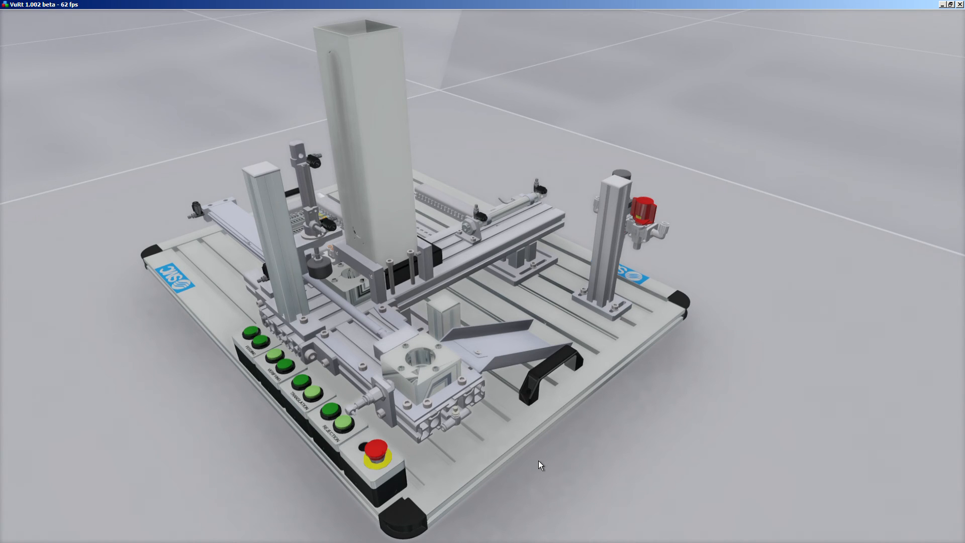
pyautogui.moveTo(521, 458)
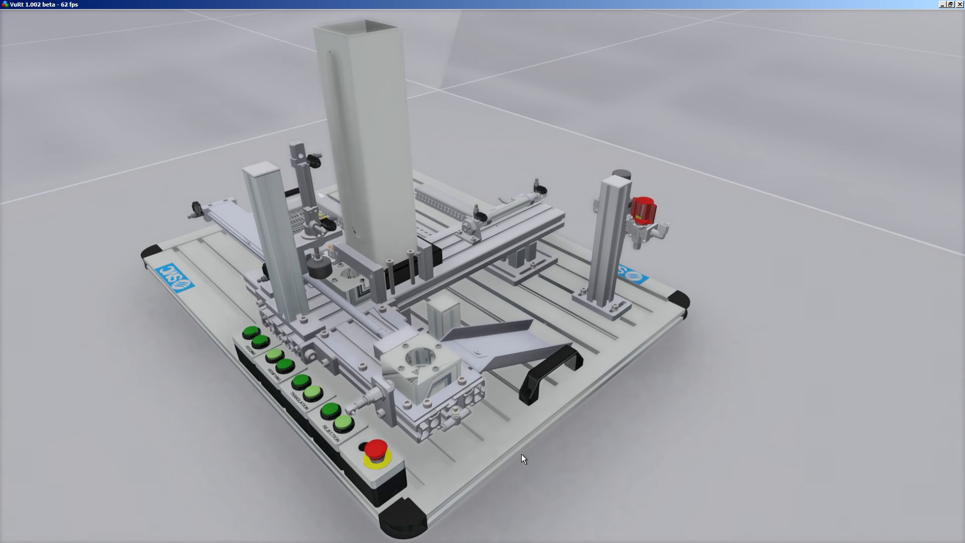
pyautogui.moveTo(497, 481)
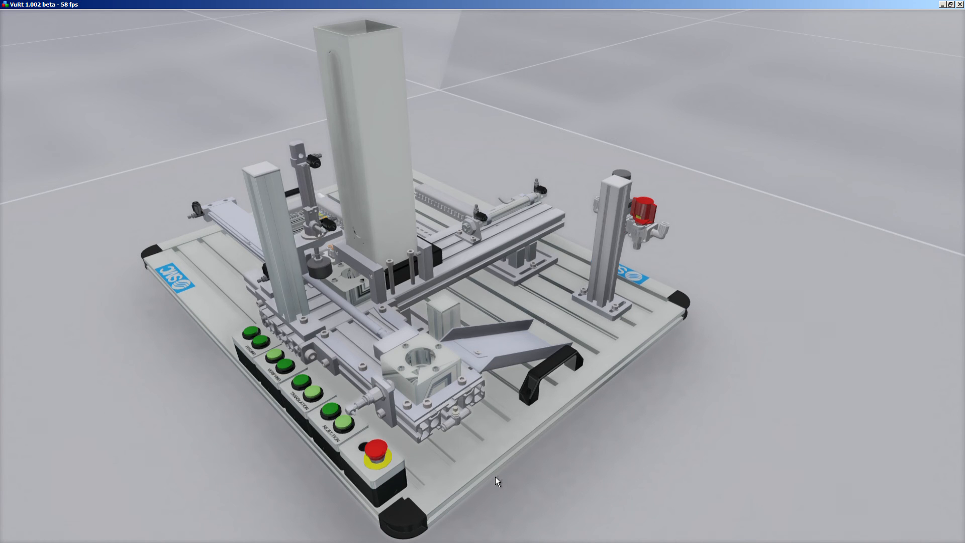
pyautogui.click(376, 449)
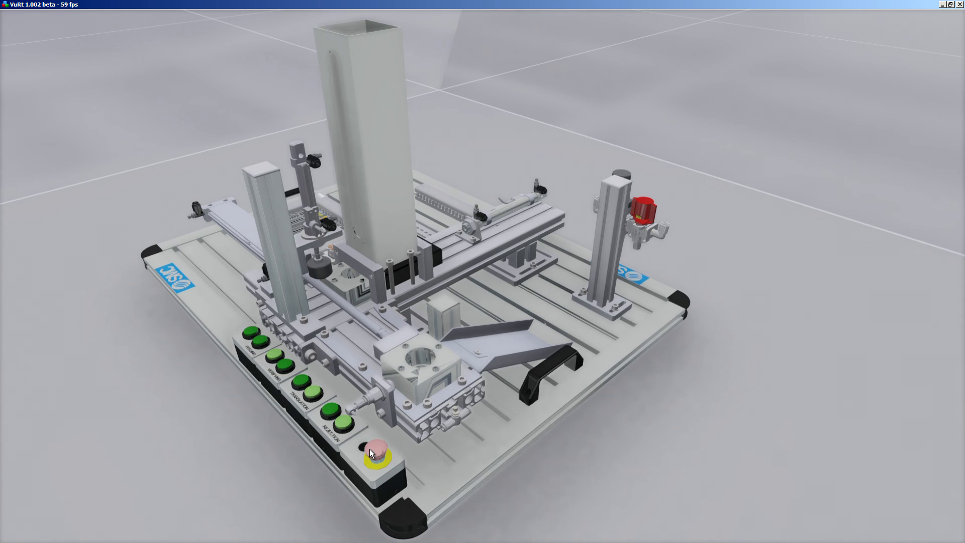
pyautogui.click(378, 449)
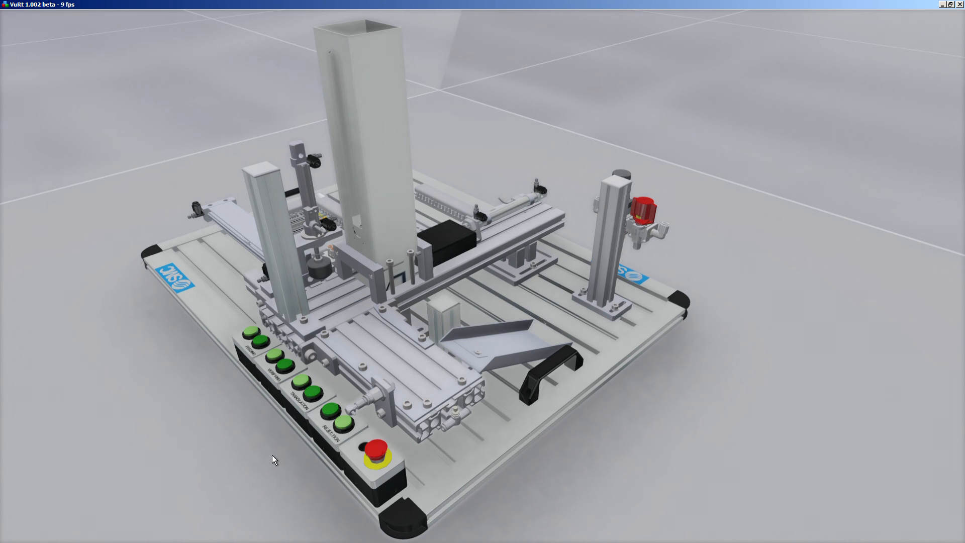